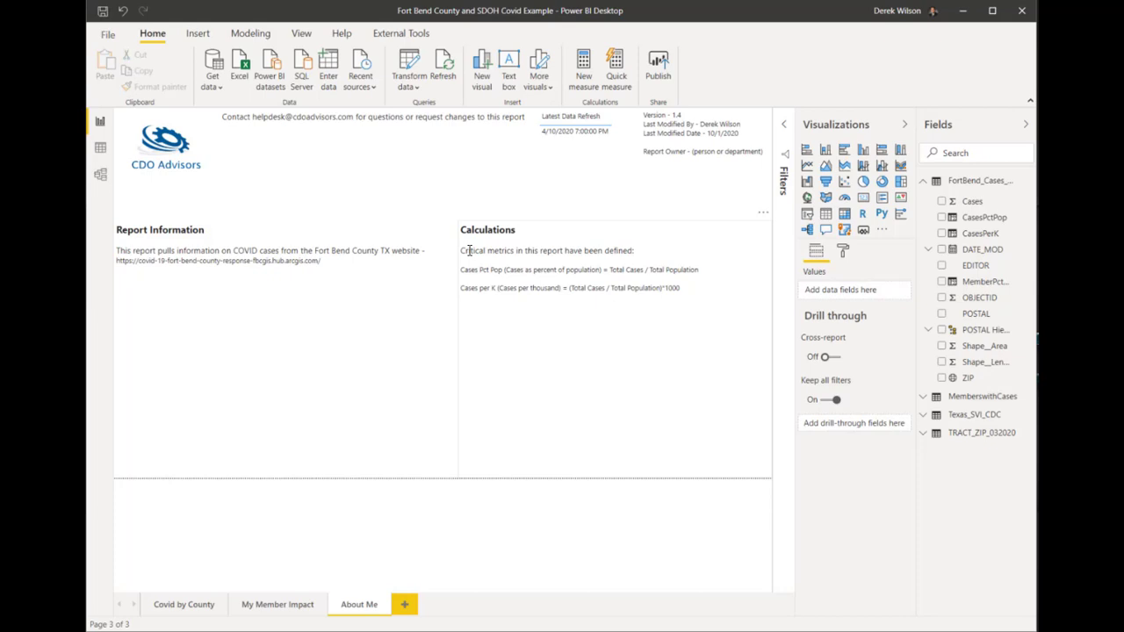
mouse_move(501, 216)
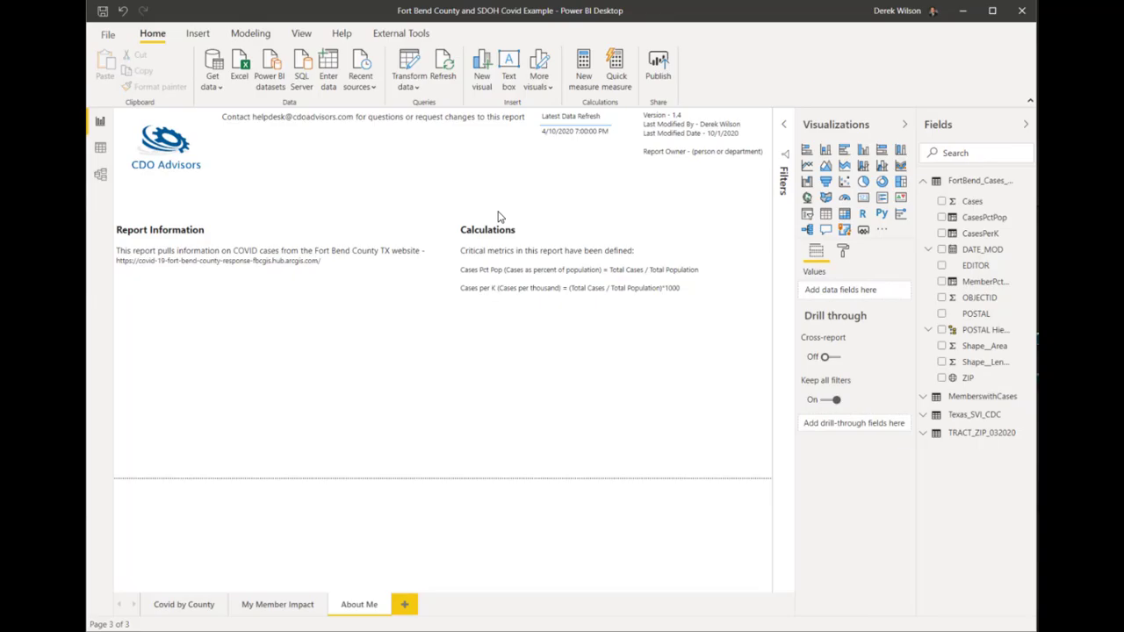